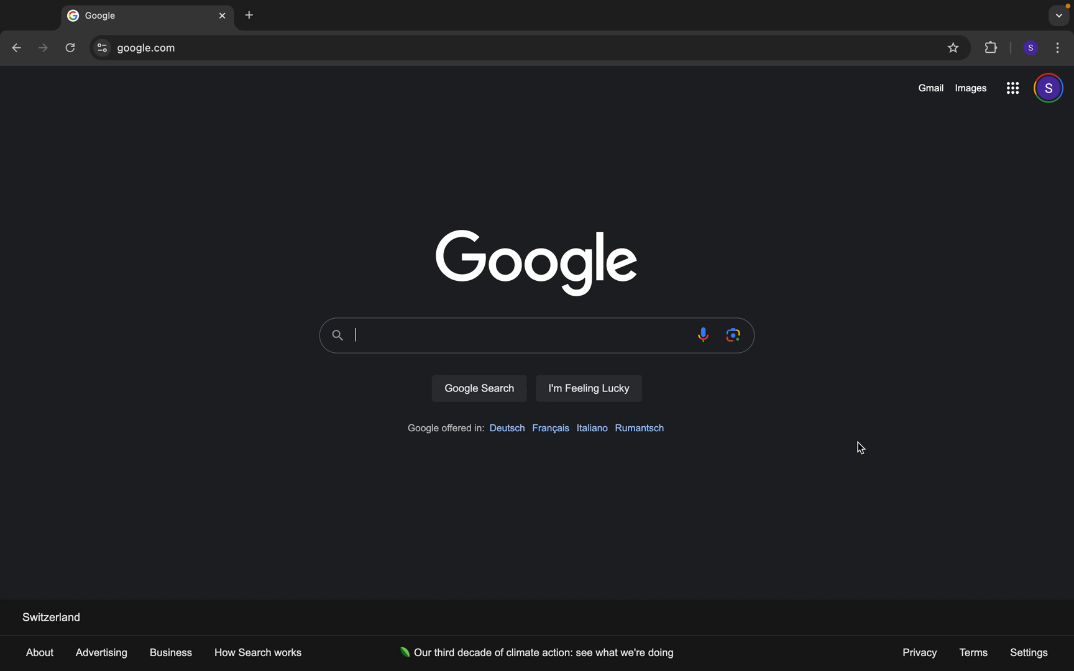
# Search Google for 'commands in guts and blackpowder'.
pyautogui.write('commands i')
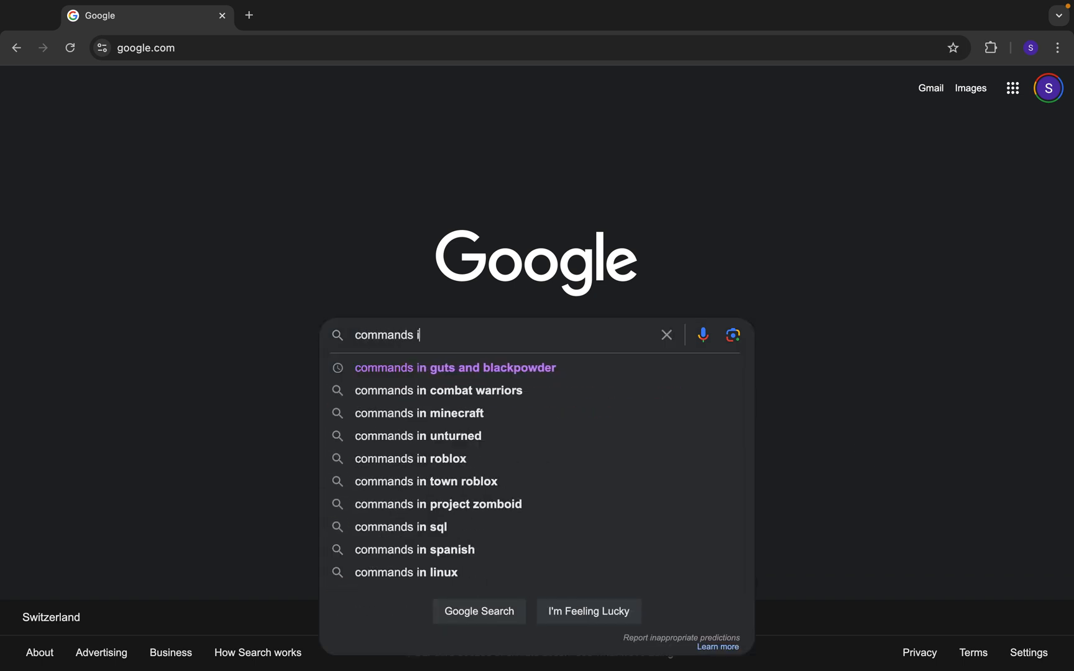
pyautogui.write('n guts and b')
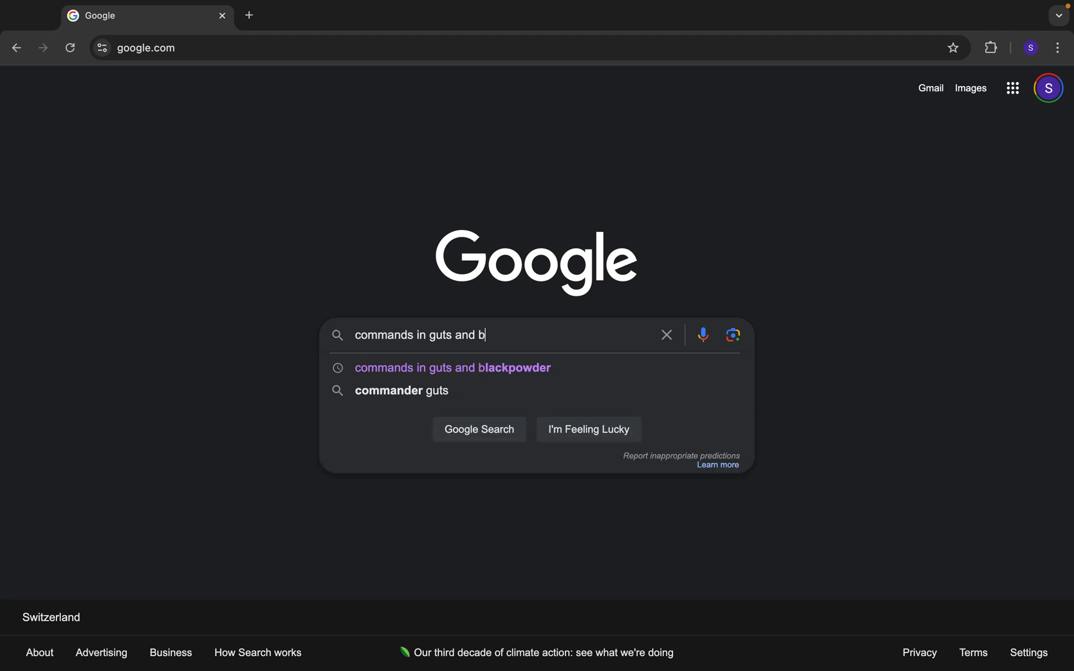
pyautogui.write('lackpowder')
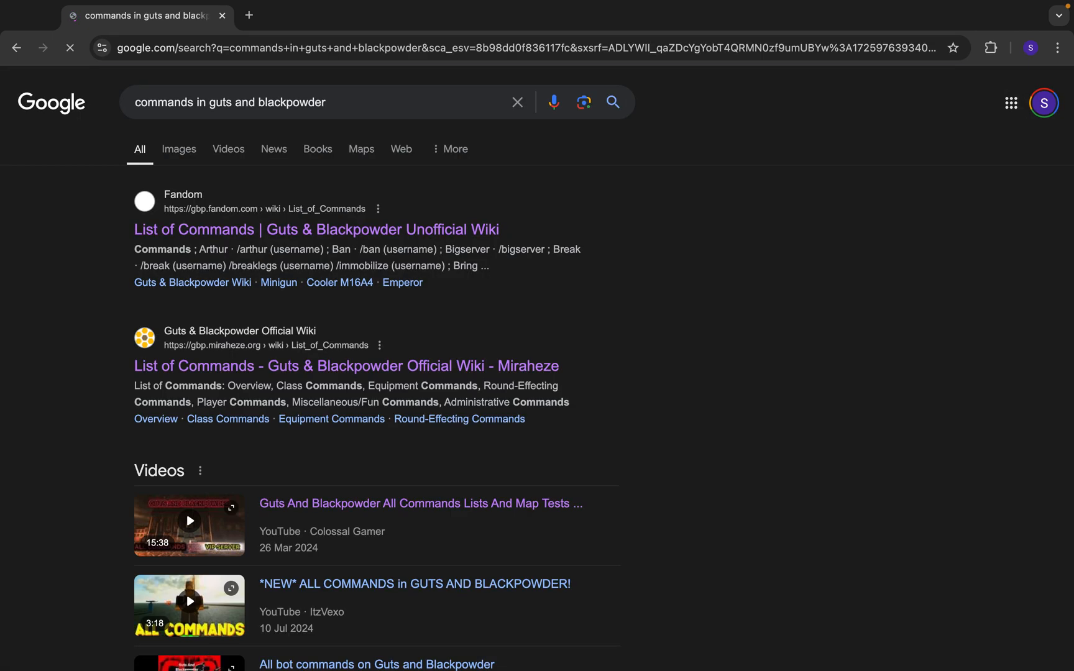
# Scroll the search results down and back up to find the Fandom commands link.
pyautogui.scroll(-3)
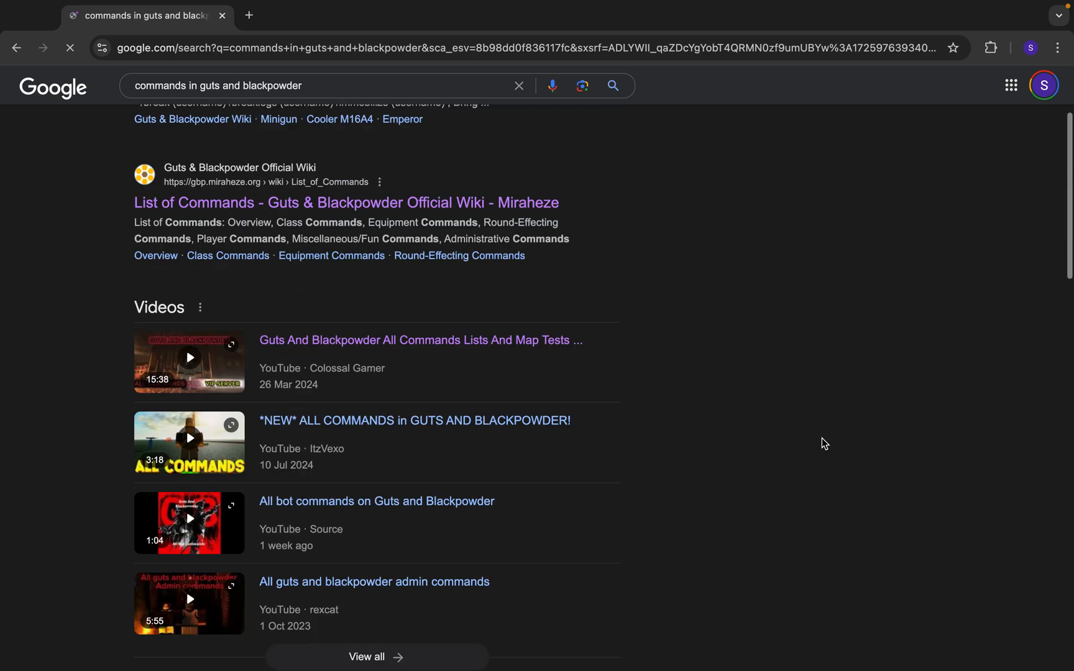
pyautogui.scroll(3)
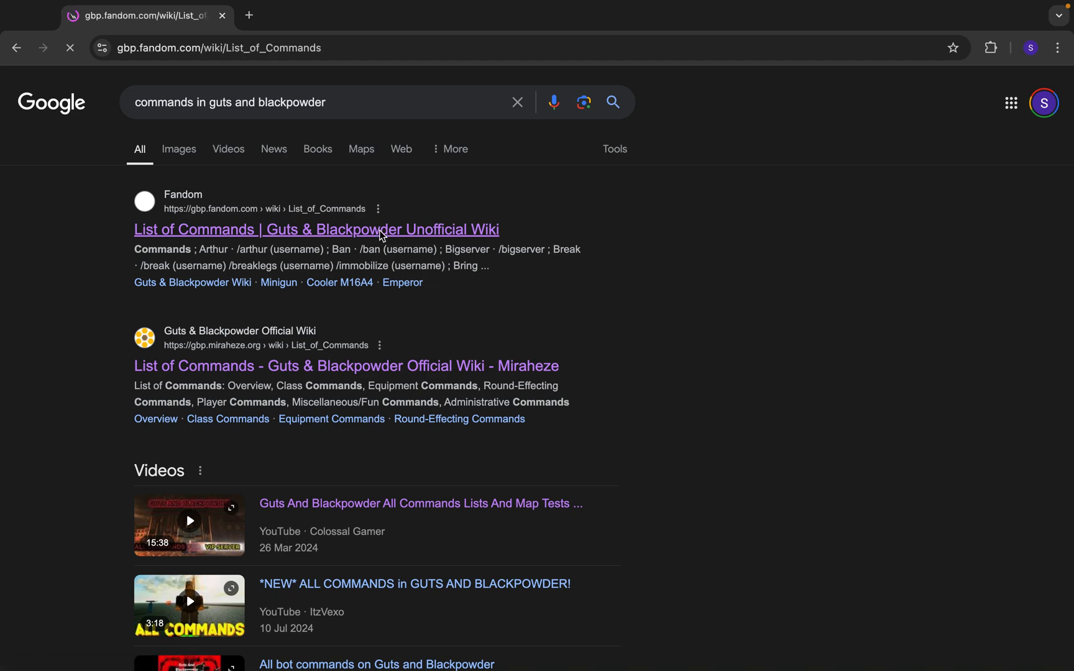
# Open the Fandom List of Commands page and scroll to the table with Arthur, Ban, Bigserver, Break.
pyautogui.click(317, 229)
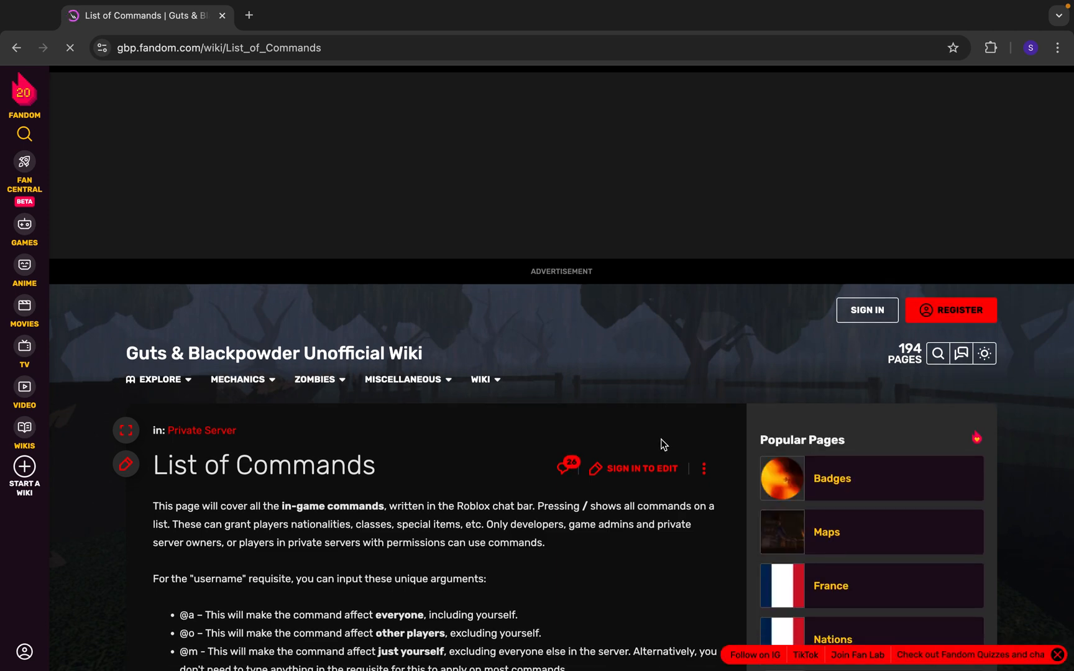
pyautogui.scroll(-3)
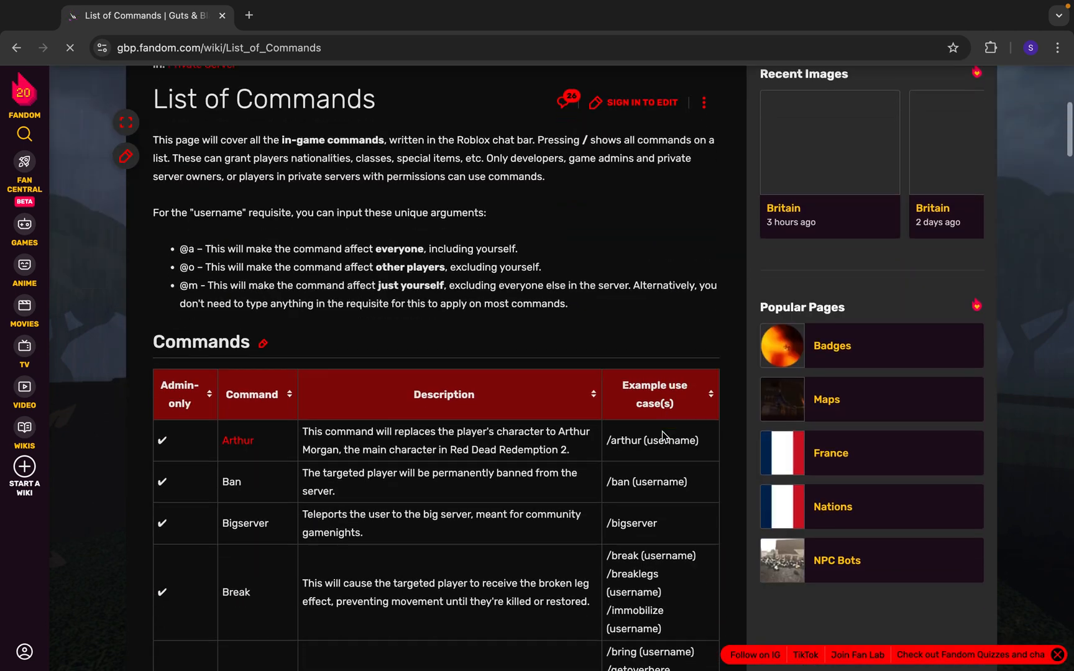
pyautogui.scroll(-3)
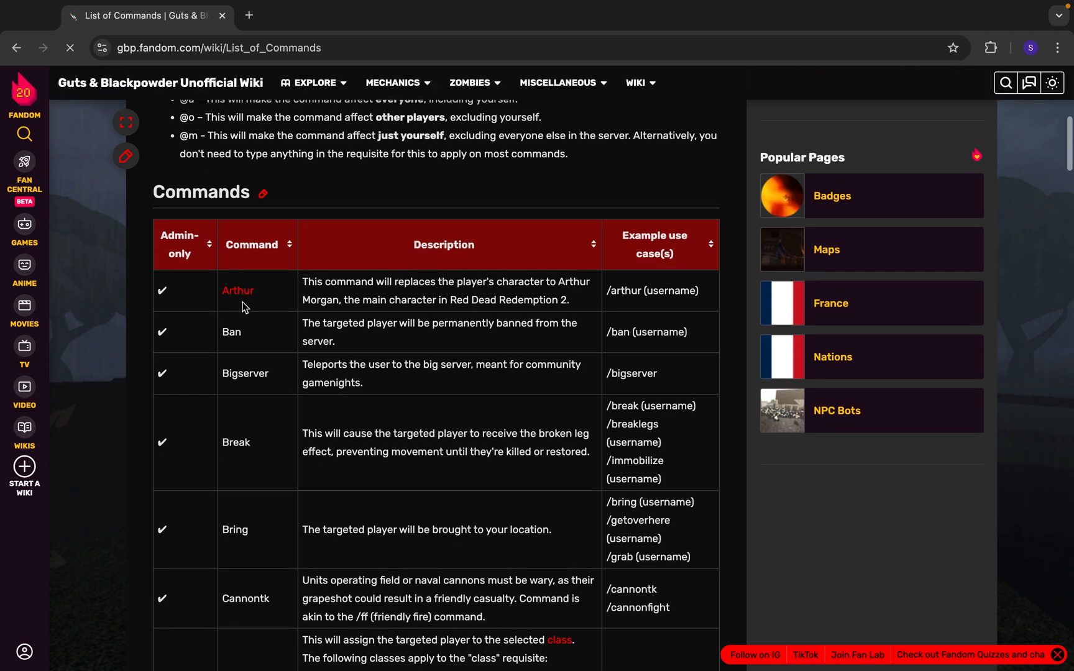
pyautogui.moveTo(247, 374)
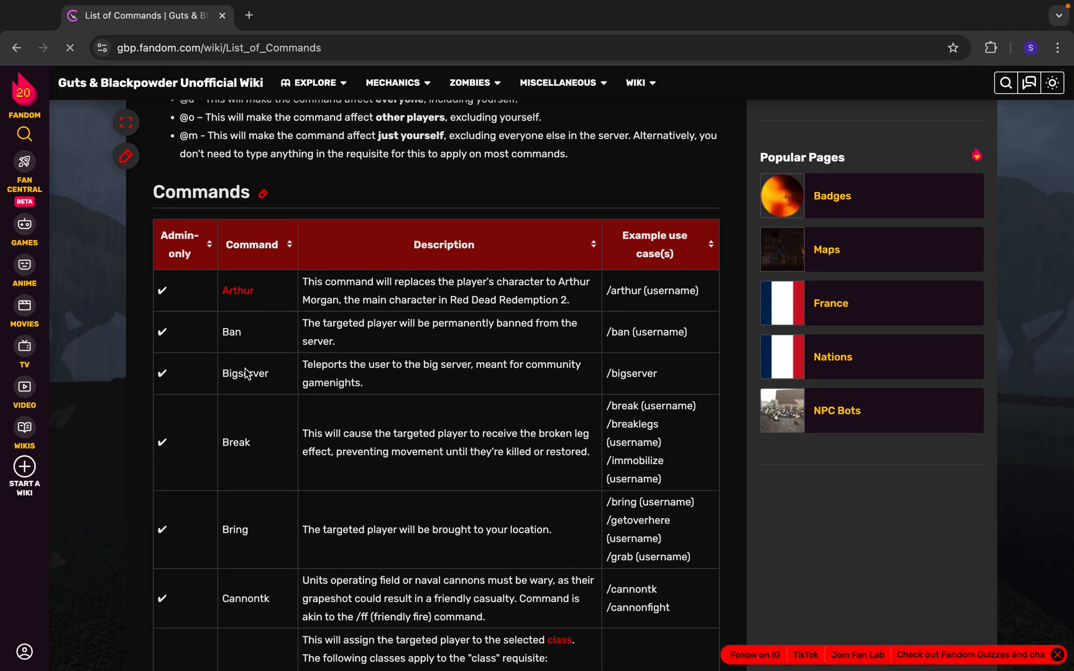